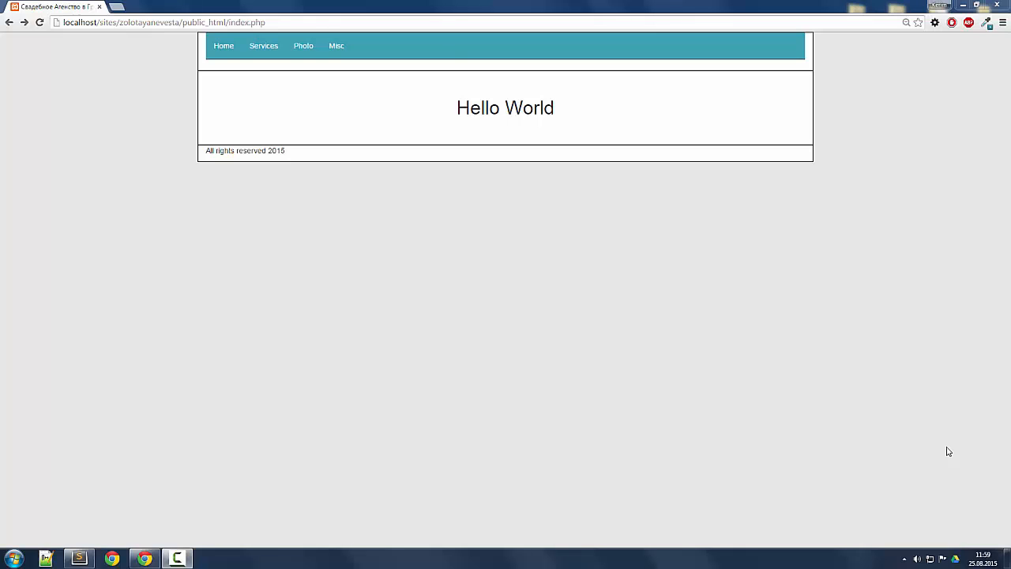
mouse_move(546, 51)
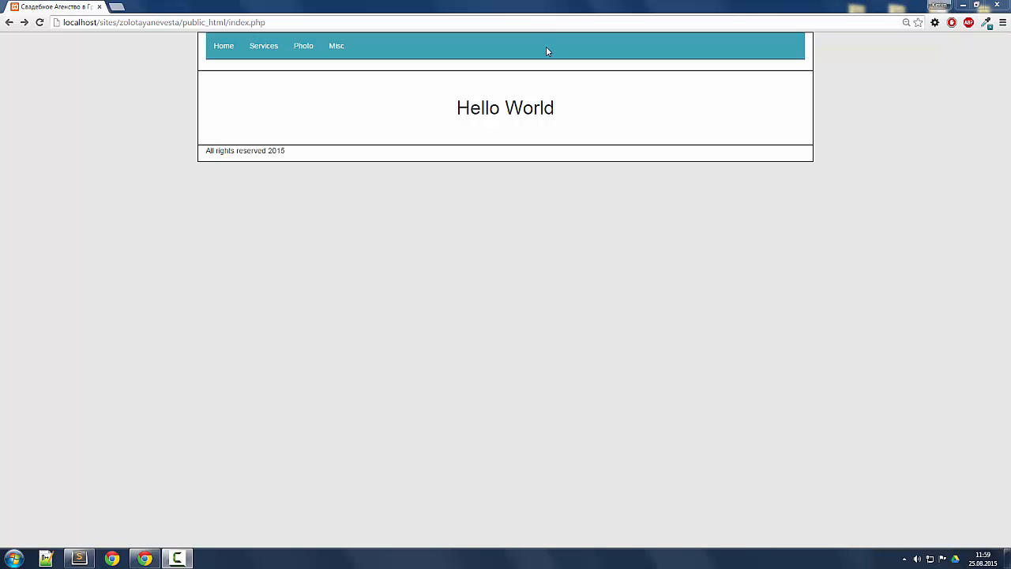
mouse_move(558, 45)
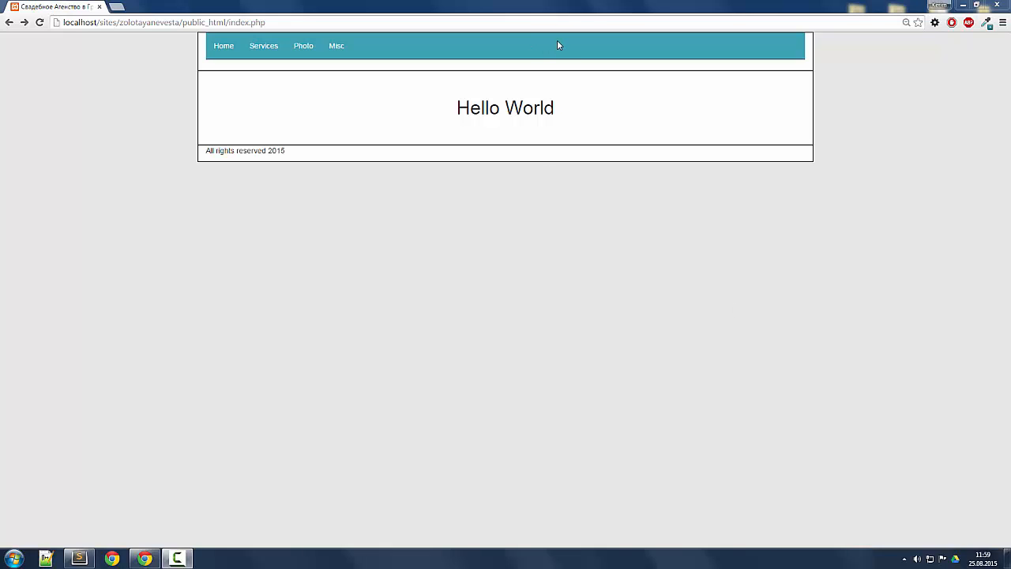
mouse_move(435, 83)
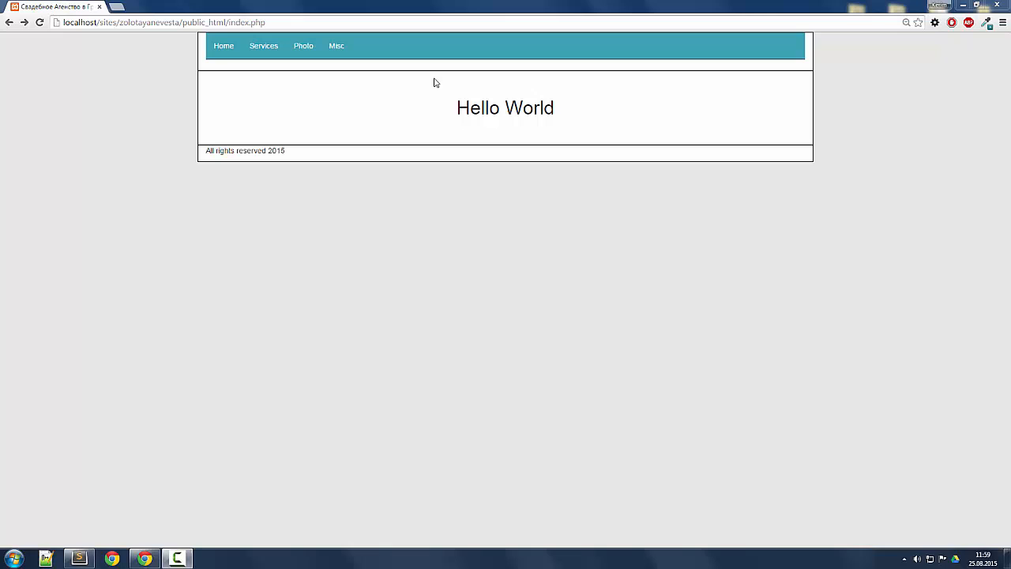
mouse_move(336, 45)
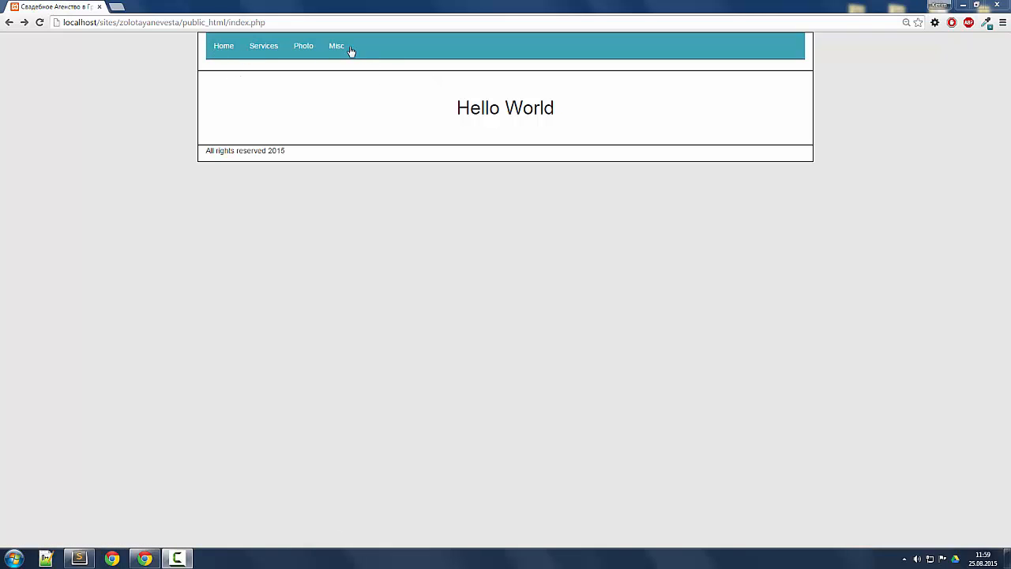
mouse_move(156, 59)
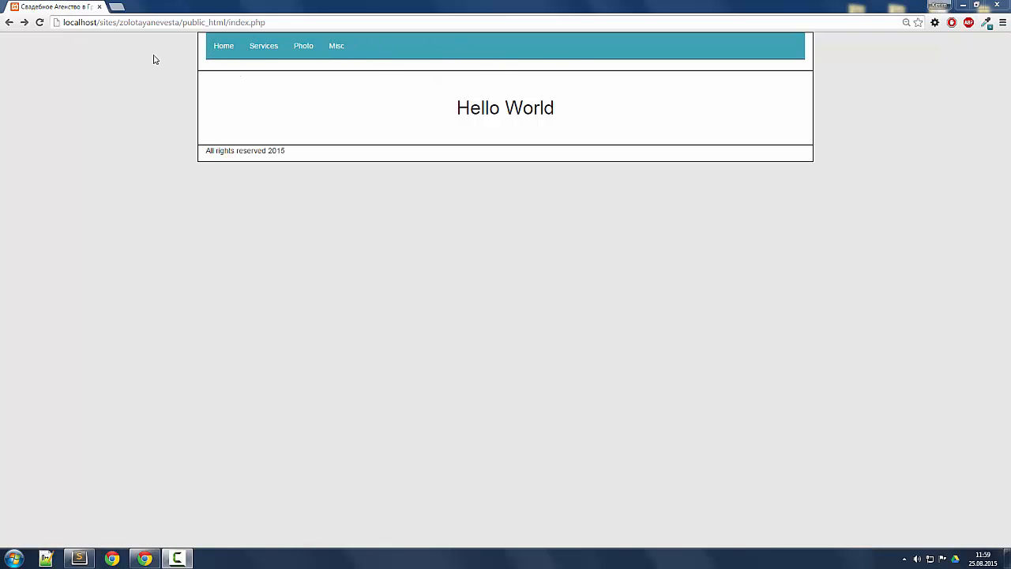
- Reload the page, then try a 200 left margin on #navbar ul and preview it
click(40, 22)
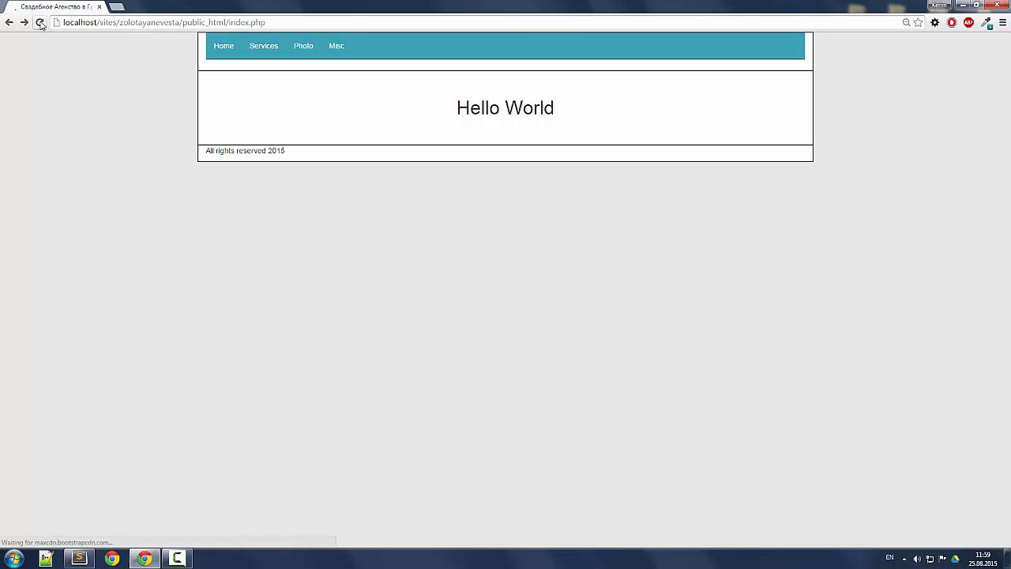
click(39, 23)
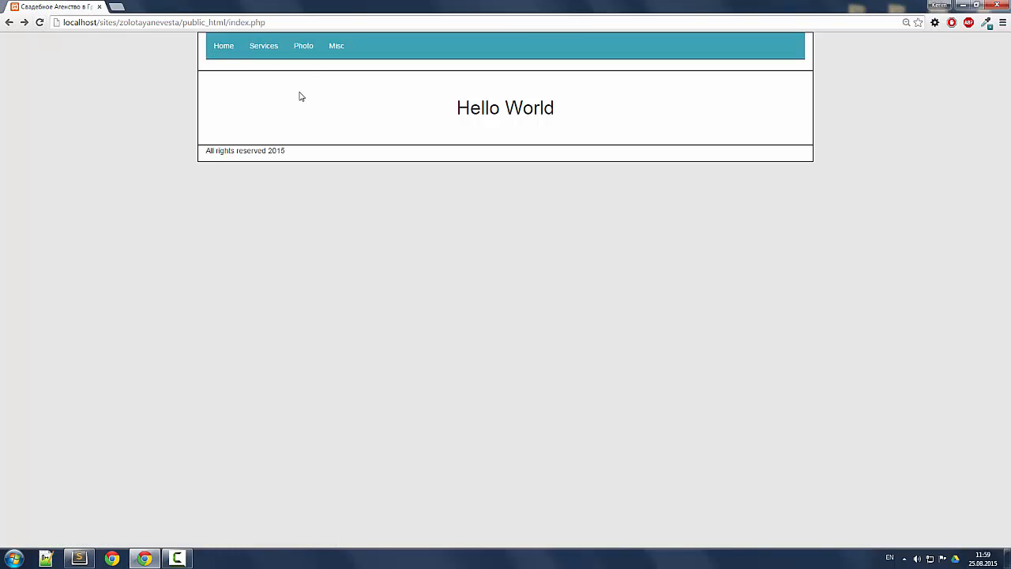
mouse_move(256, 182)
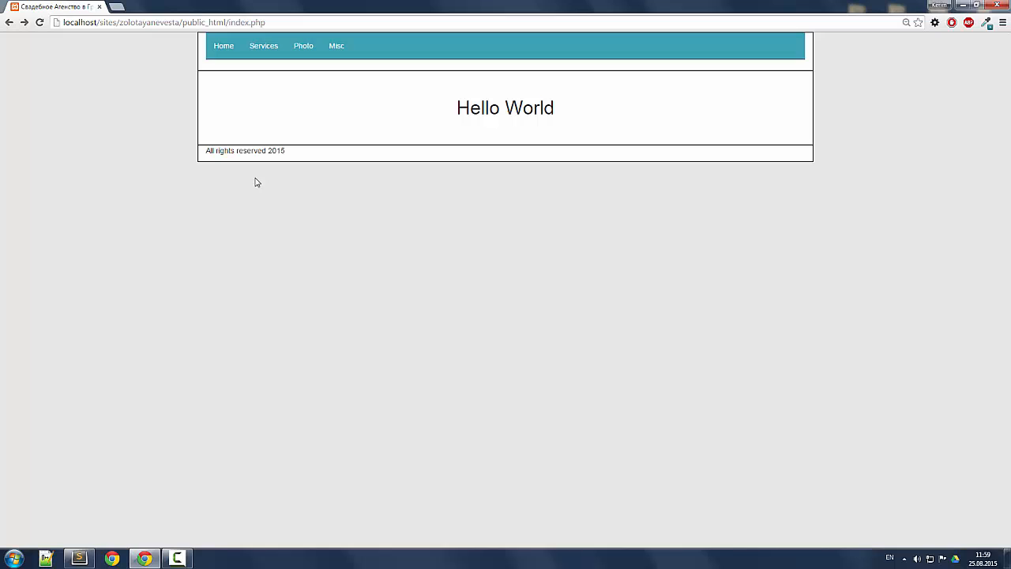
mouse_move(541, 108)
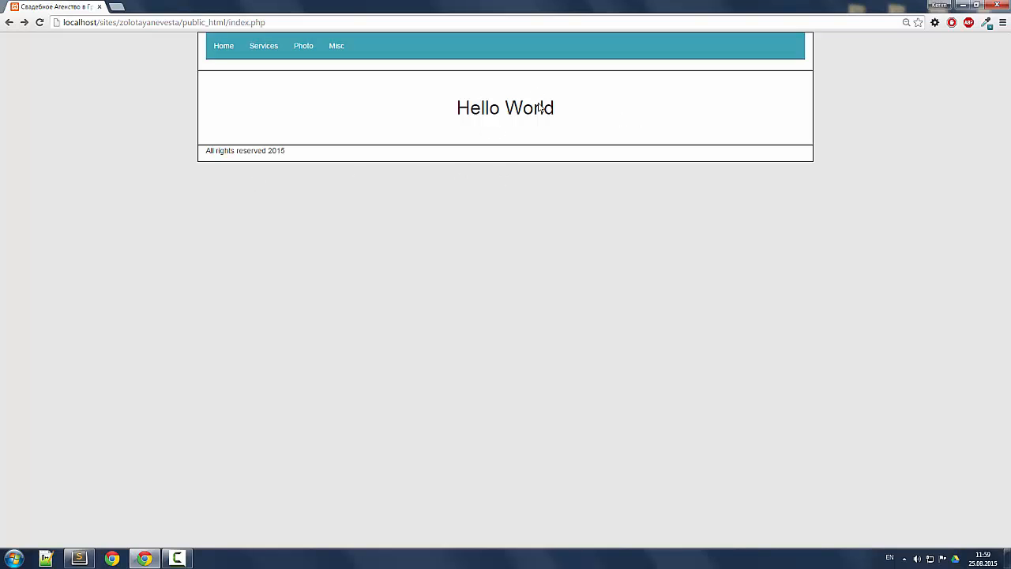
mouse_move(387, 158)
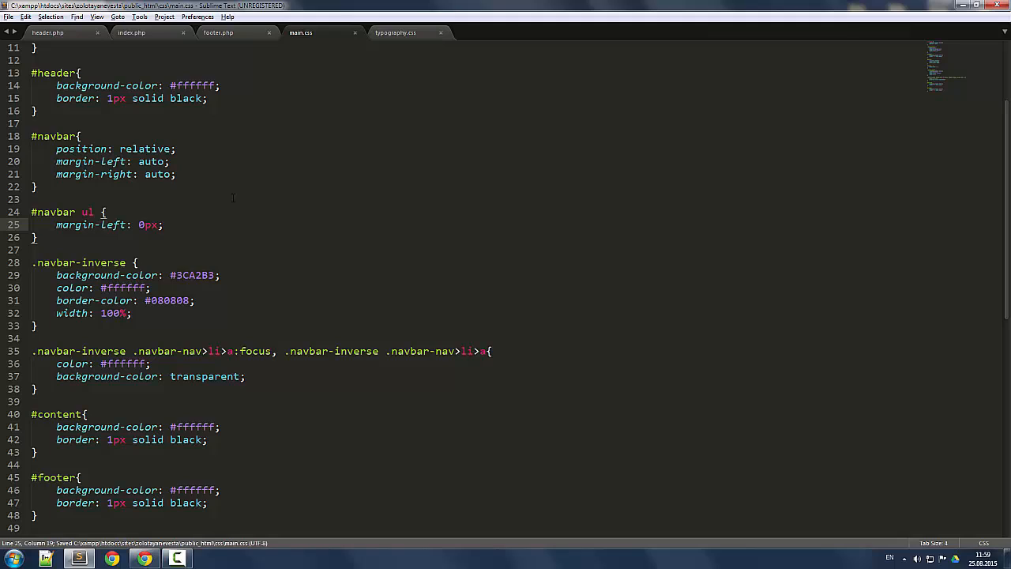
key(Backspace)
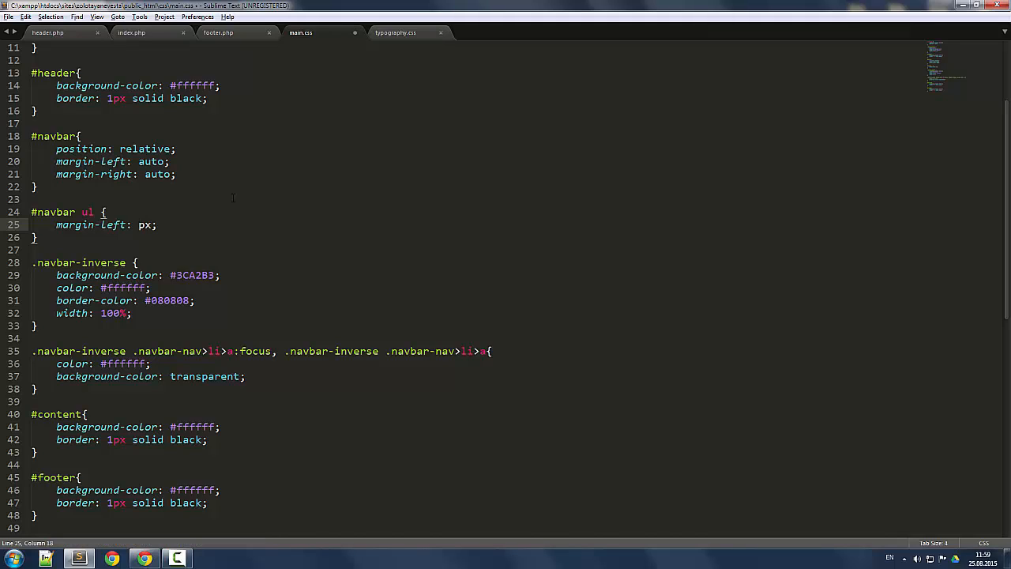
text(200)
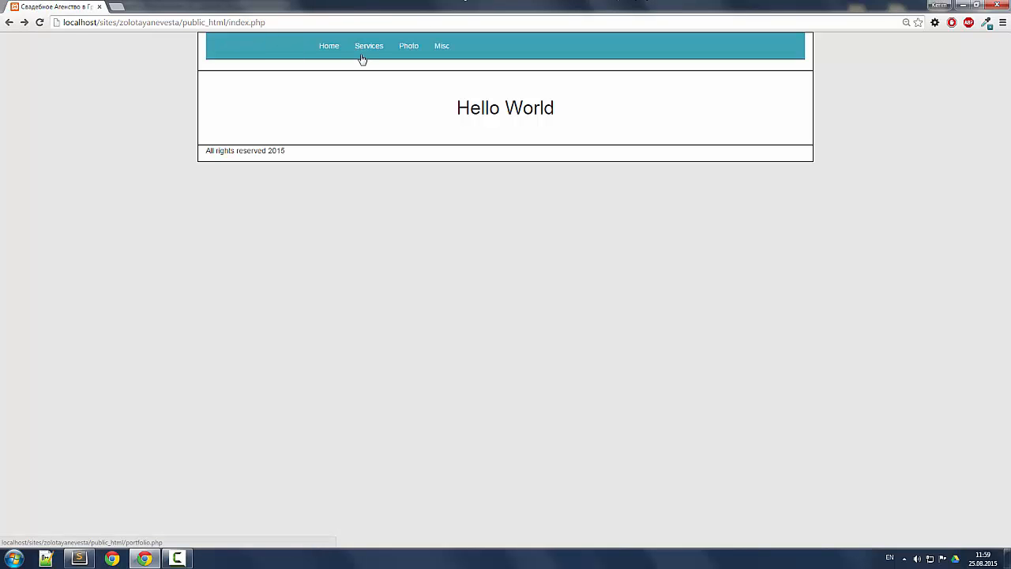
click(176, 559)
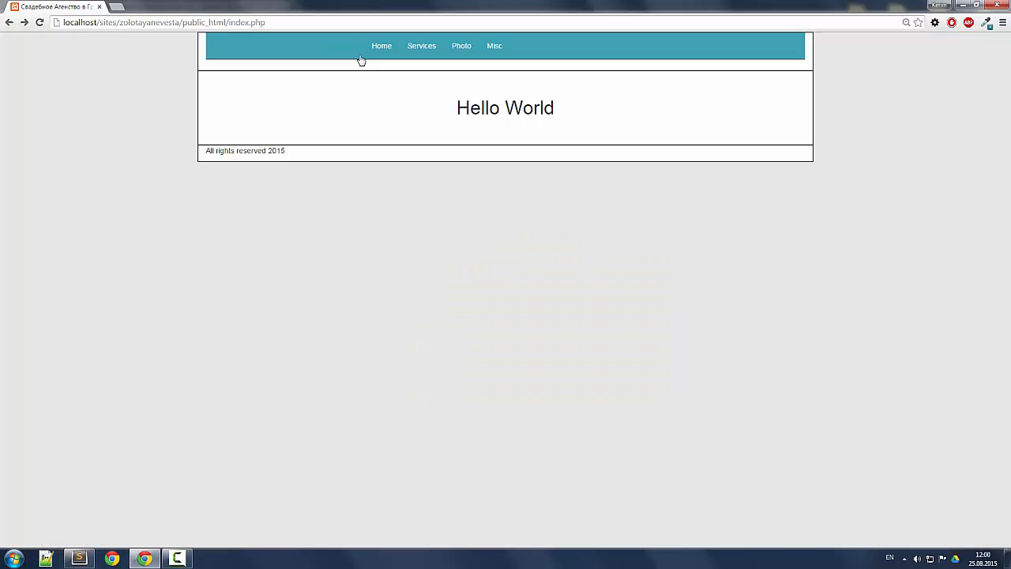
- Change the #navbar ul left margin to 440px and check the page again
click(177, 559)
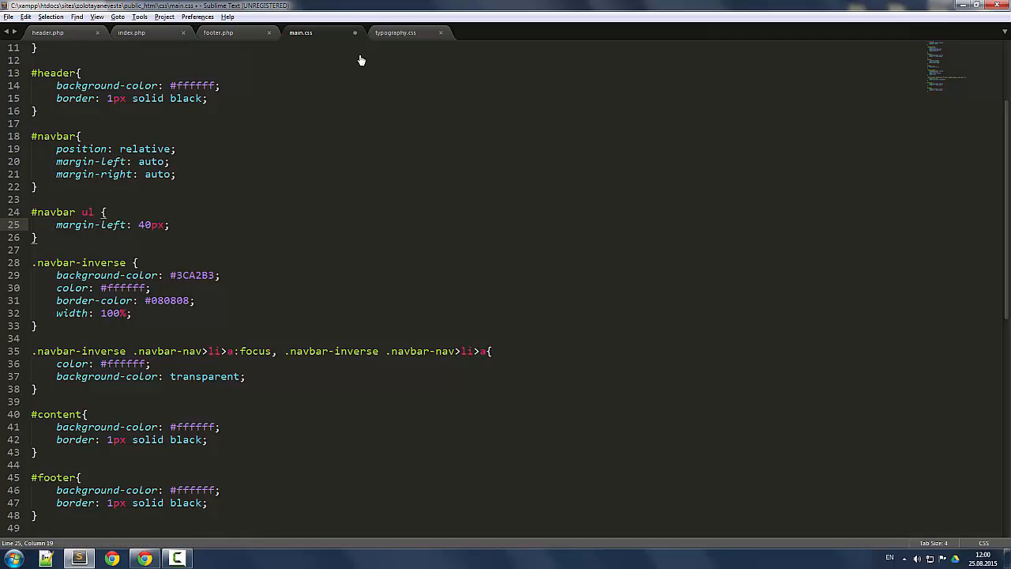
text(4)
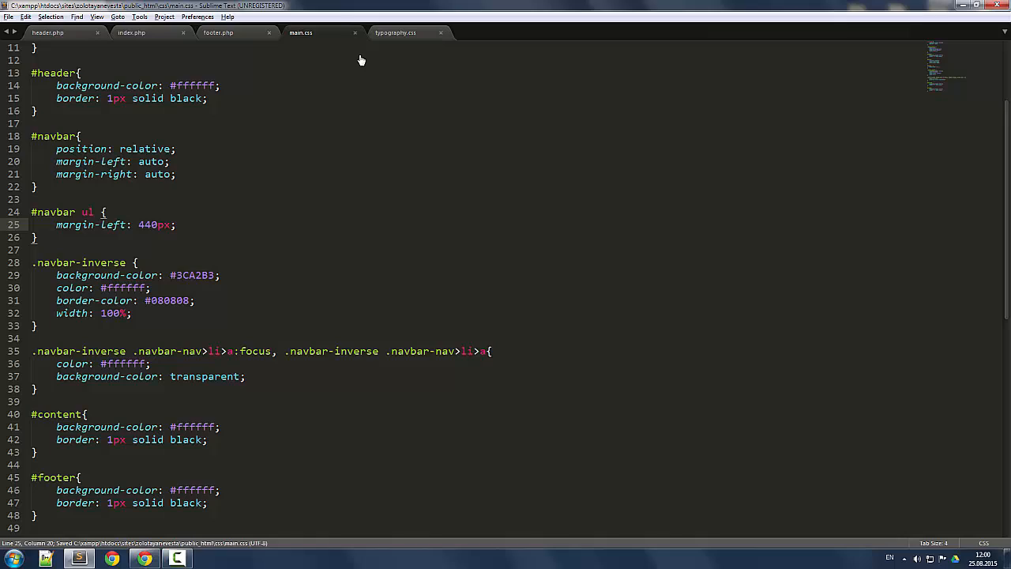
click(144, 559)
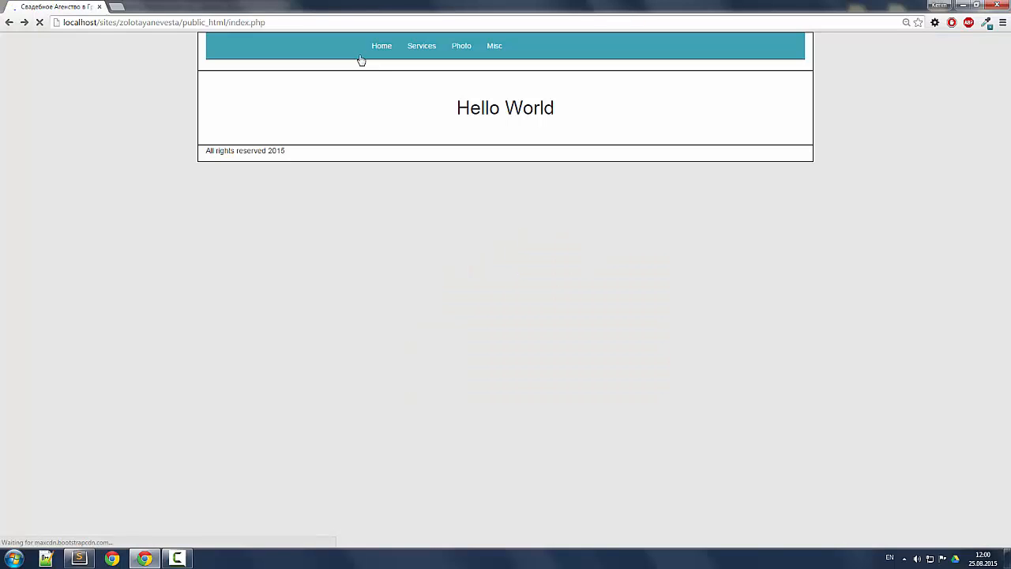
- Reload the page with the new margin, then reset the zoom to default
click(176, 558)
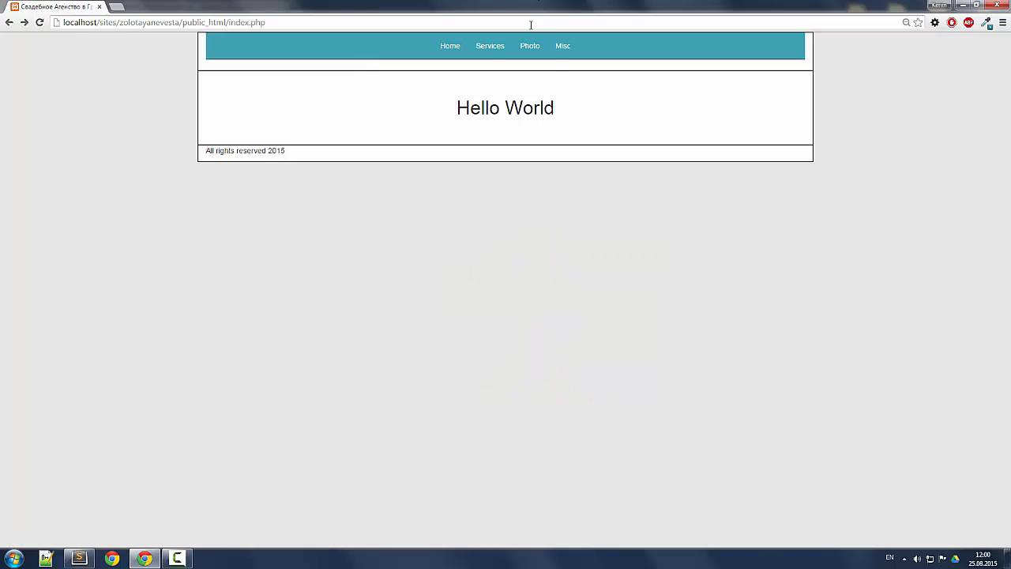
mouse_move(559, 69)
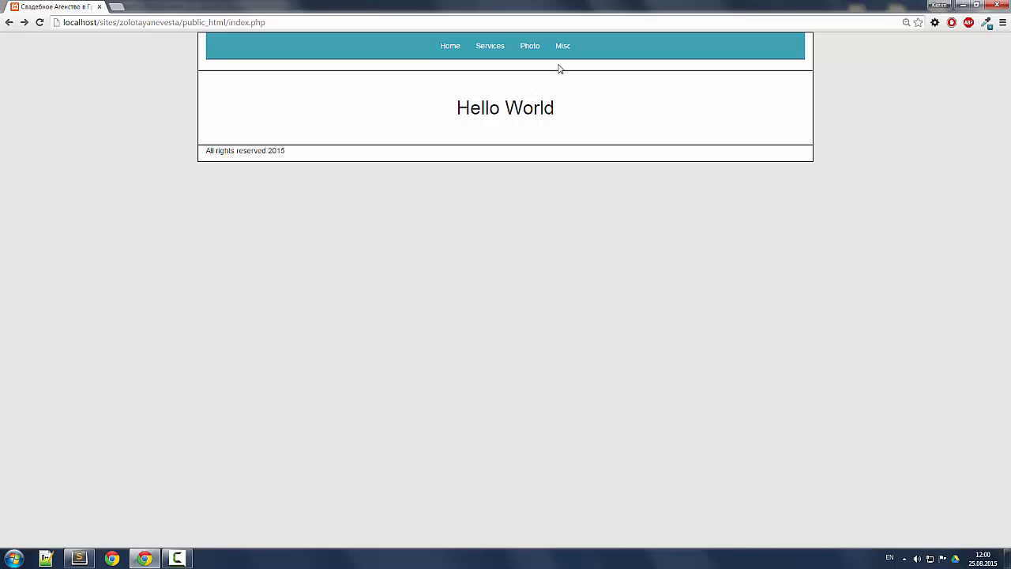
mouse_move(552, 55)
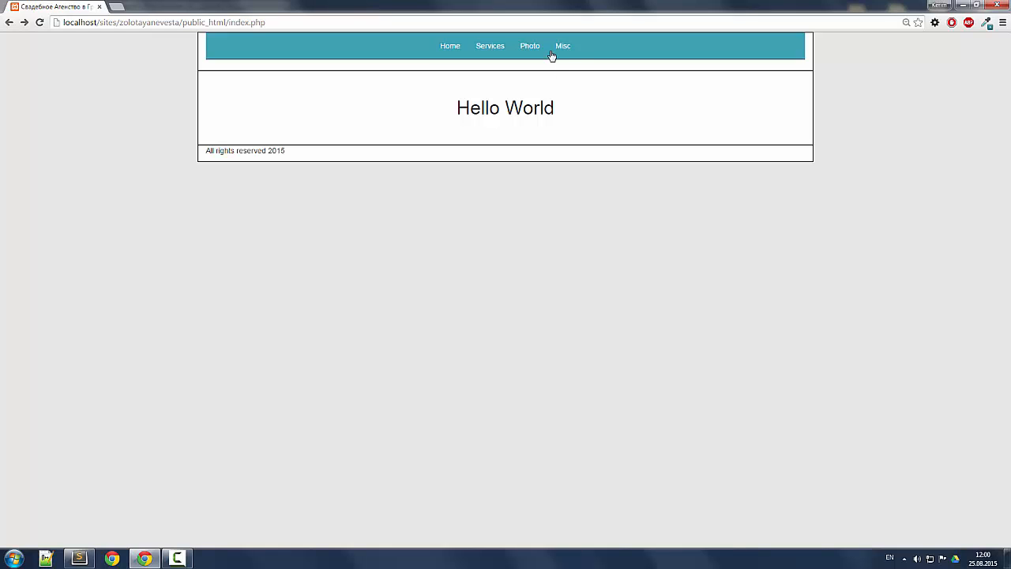
mouse_move(582, 83)
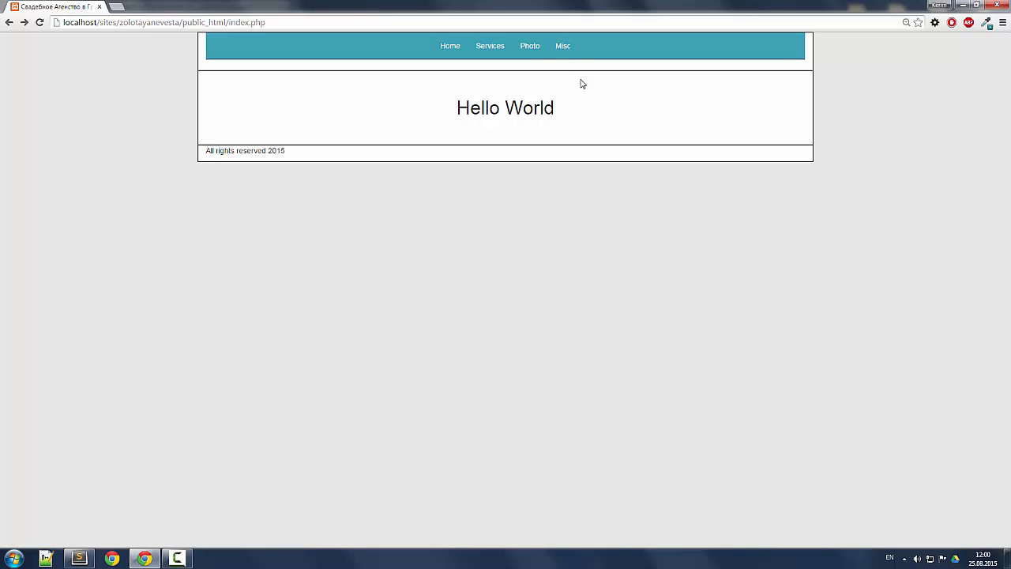
mouse_move(580, 107)
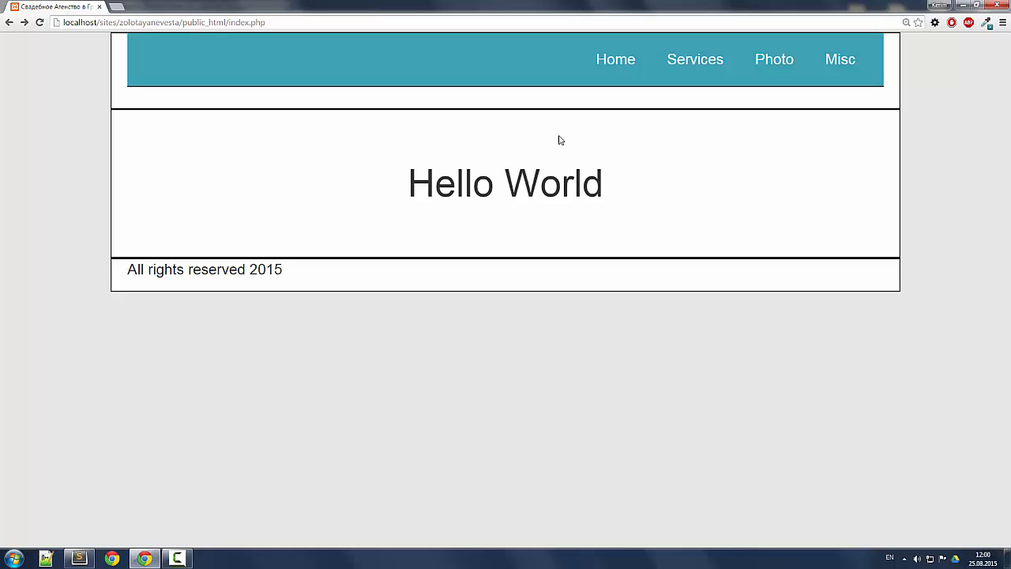
mouse_move(750, 180)
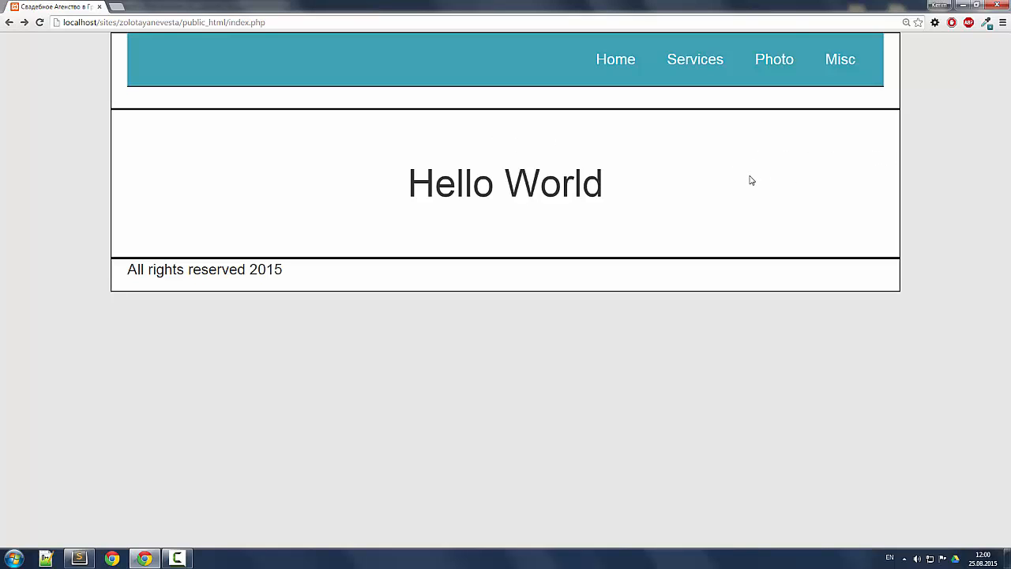
mouse_move(571, 188)
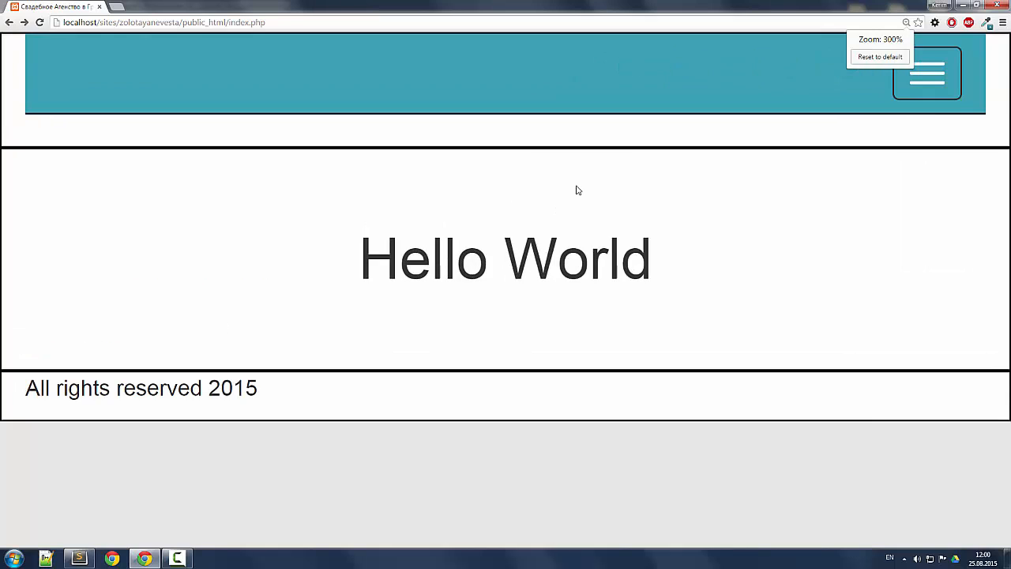
click(879, 56)
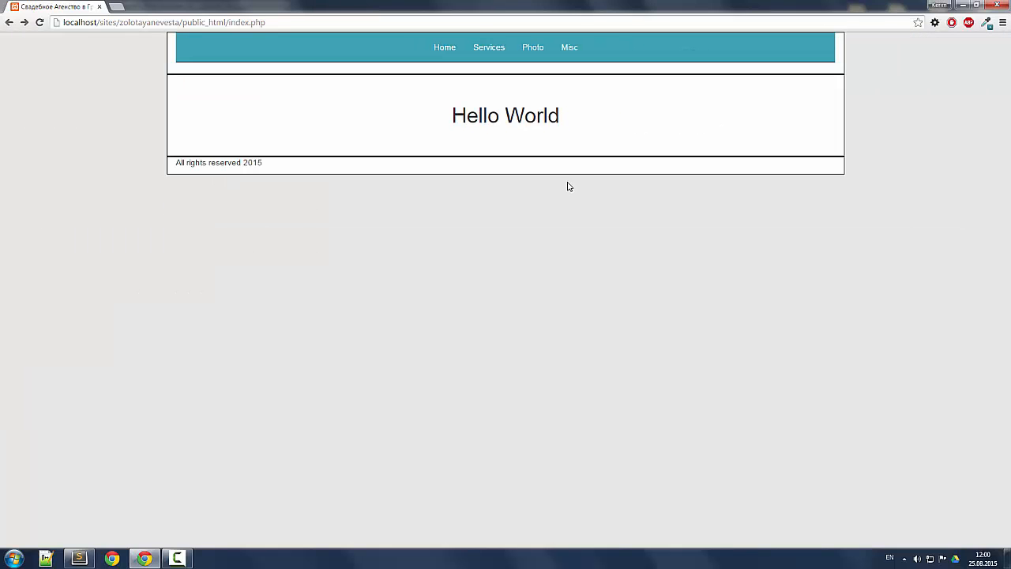
- Replace 430px with a 30% left margin, preview it, then adjust to 34%
click(177, 558)
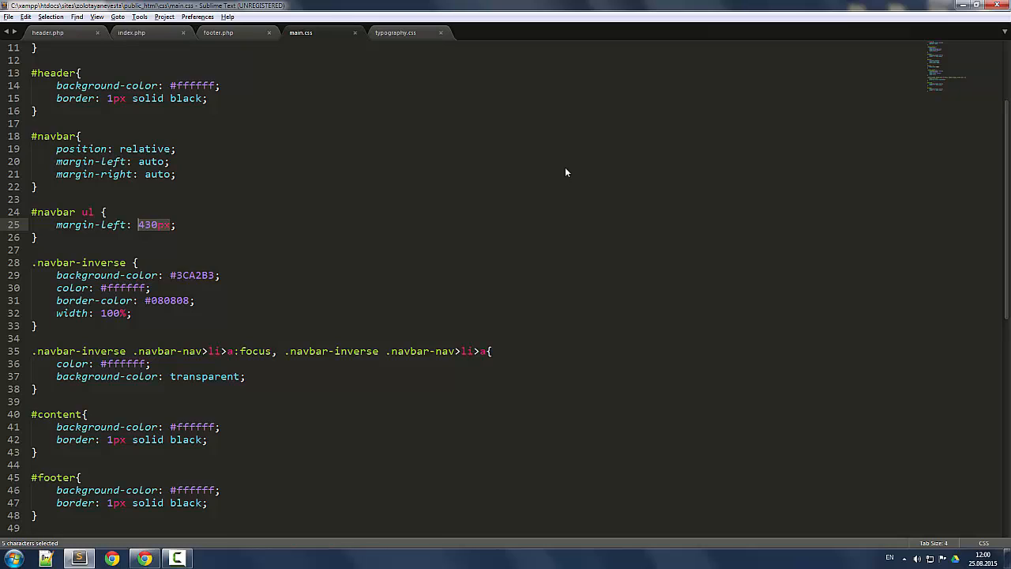
text(30)
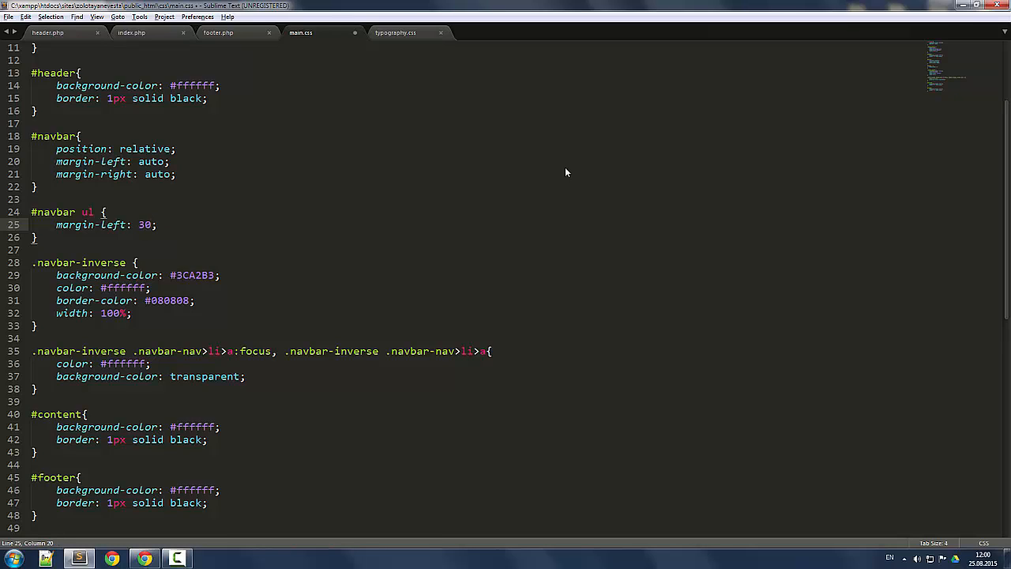
click(144, 559)
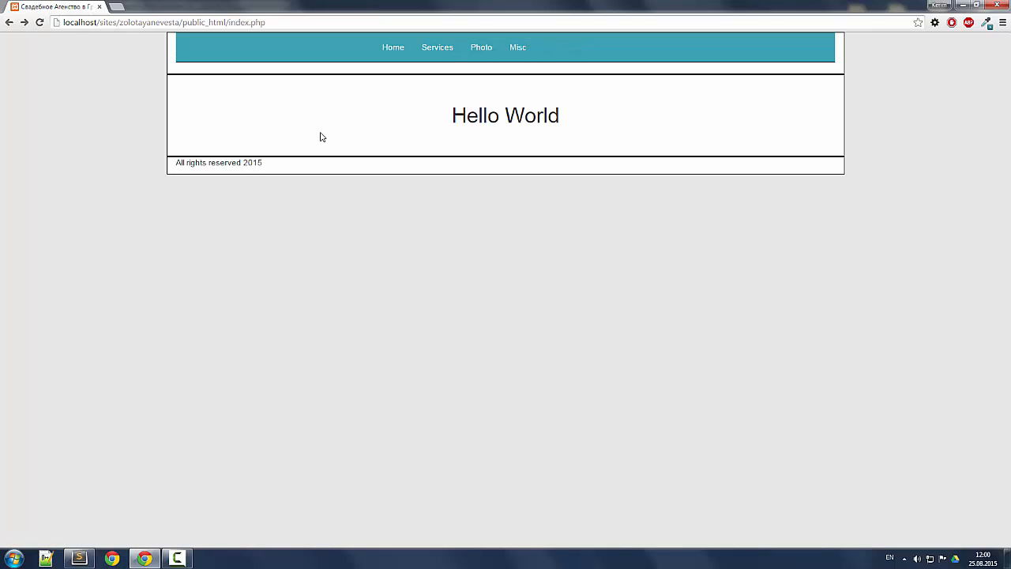
click(177, 558)
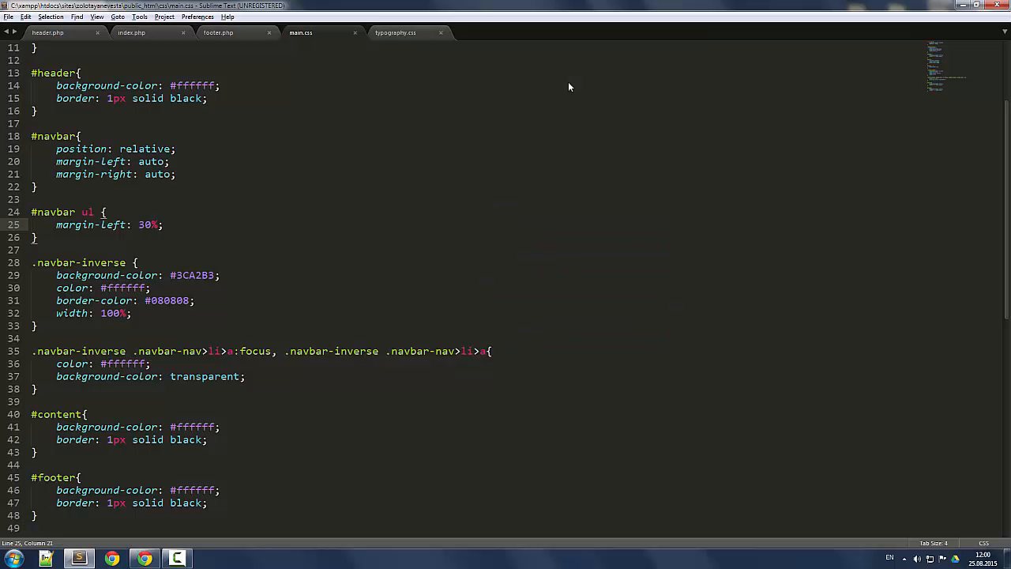
text(4)
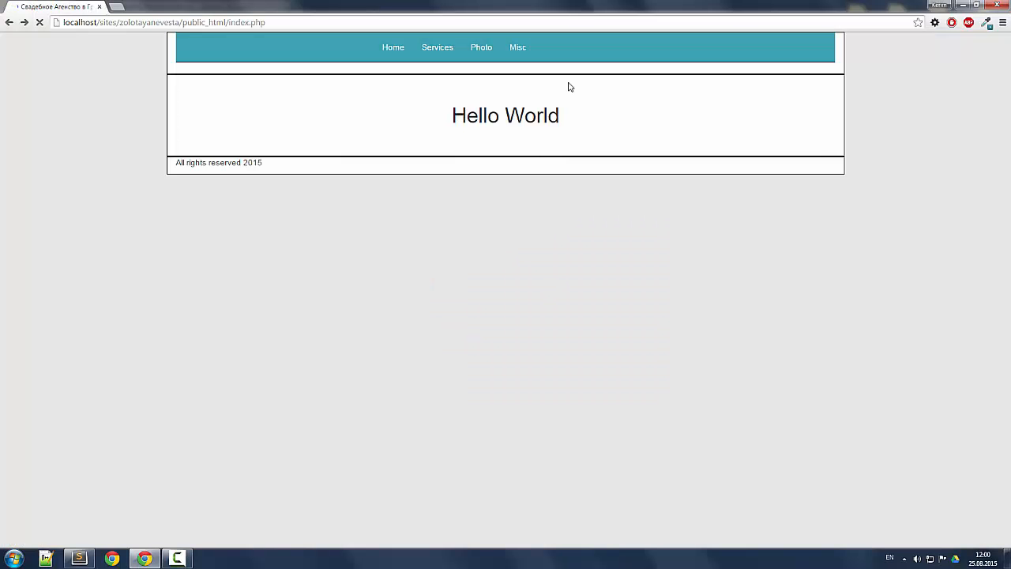
click(177, 558)
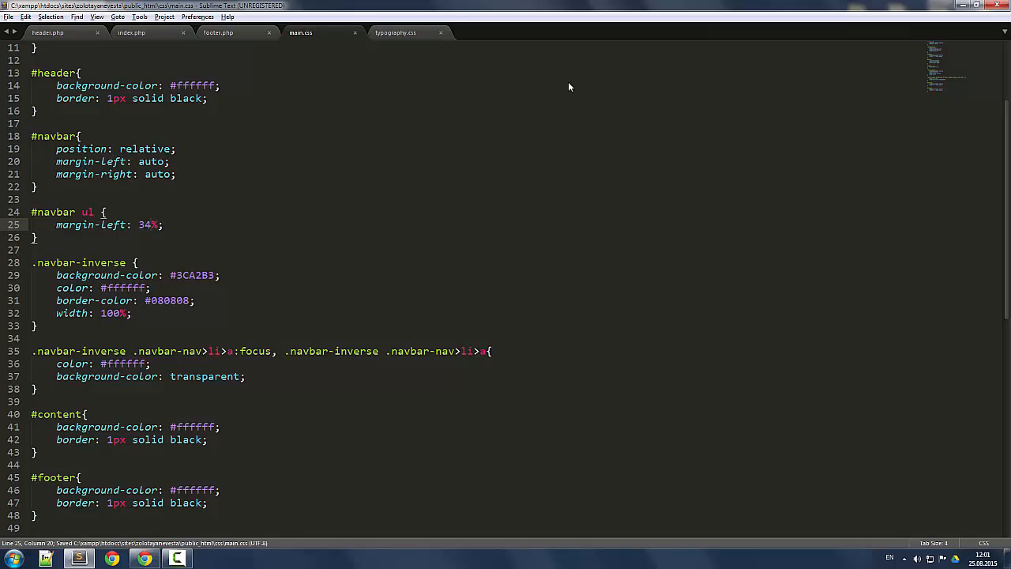
- Reload the page, zoom out to check the centred links, then reset zoom to default
click(144, 558)
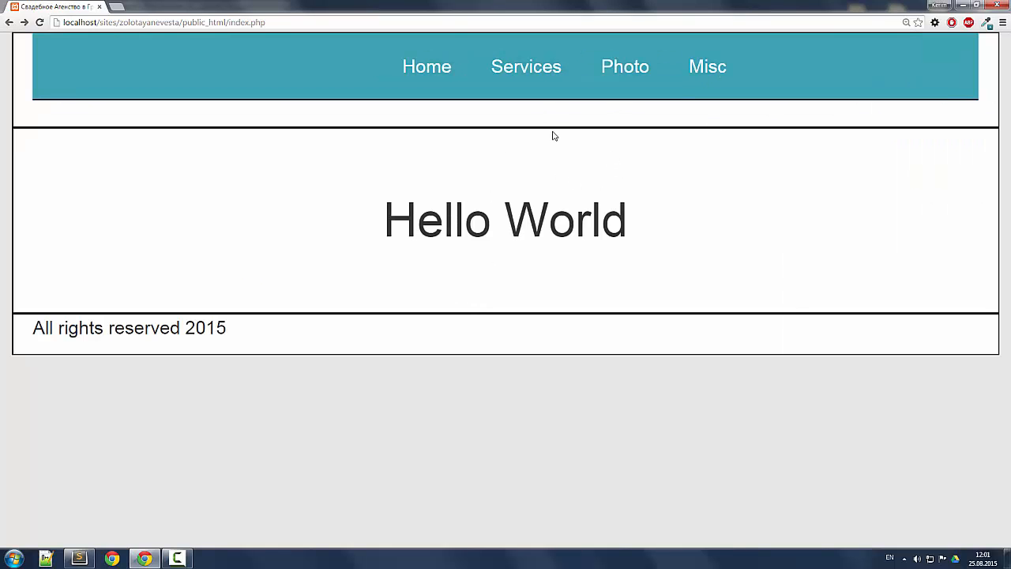
mouse_move(505, 171)
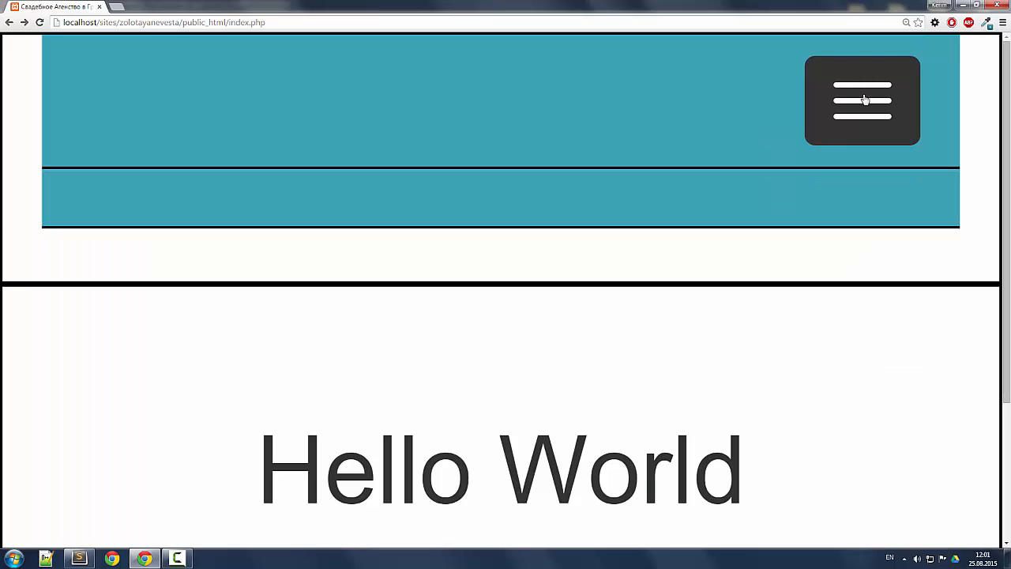
key(ctrl+minus)
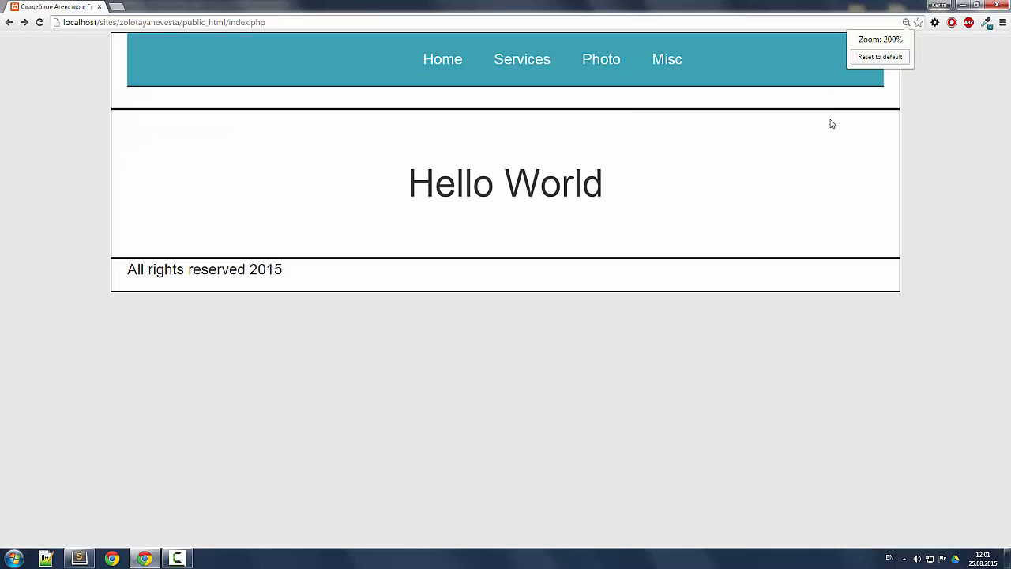
click(880, 56)
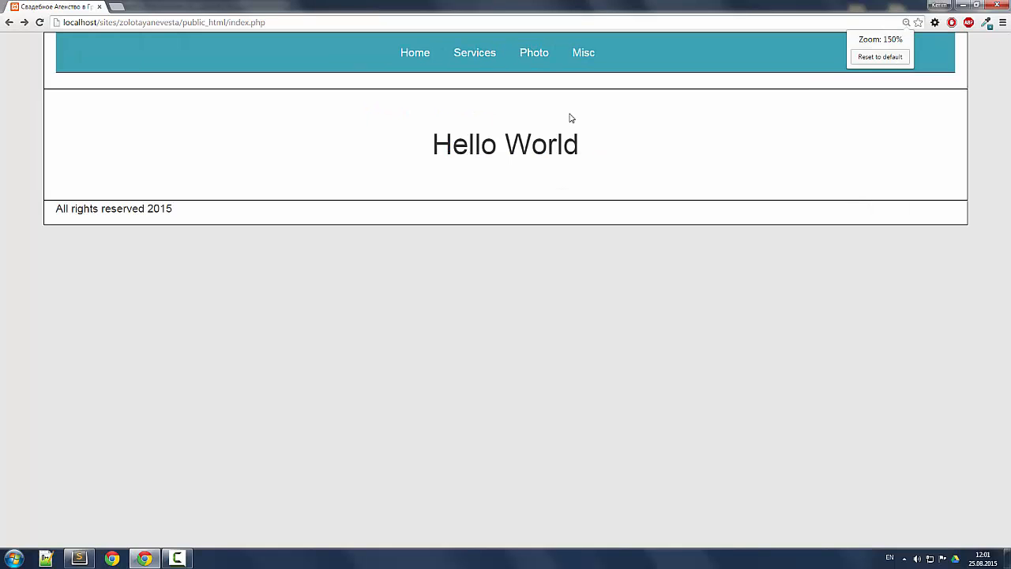
click(879, 56)
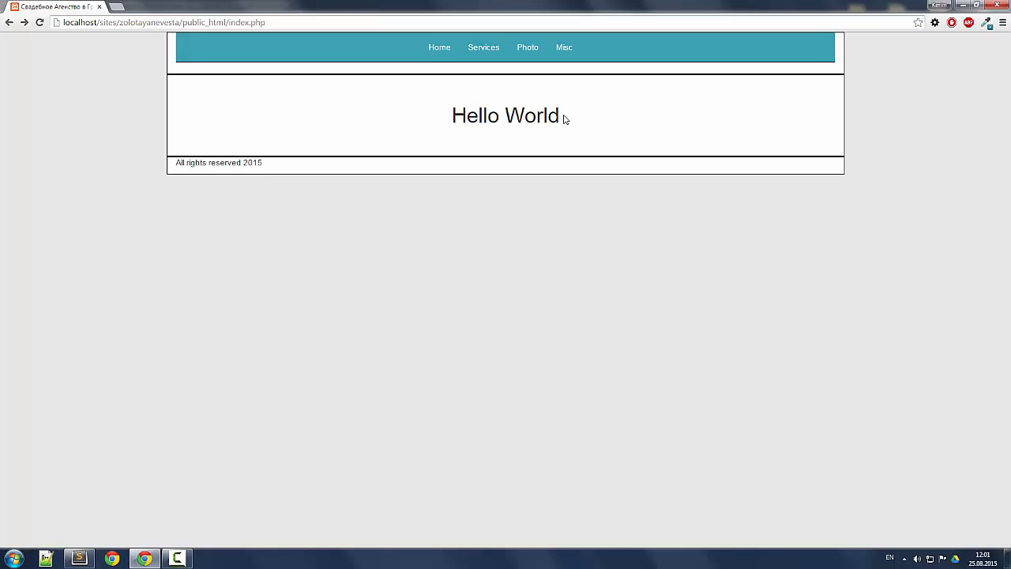